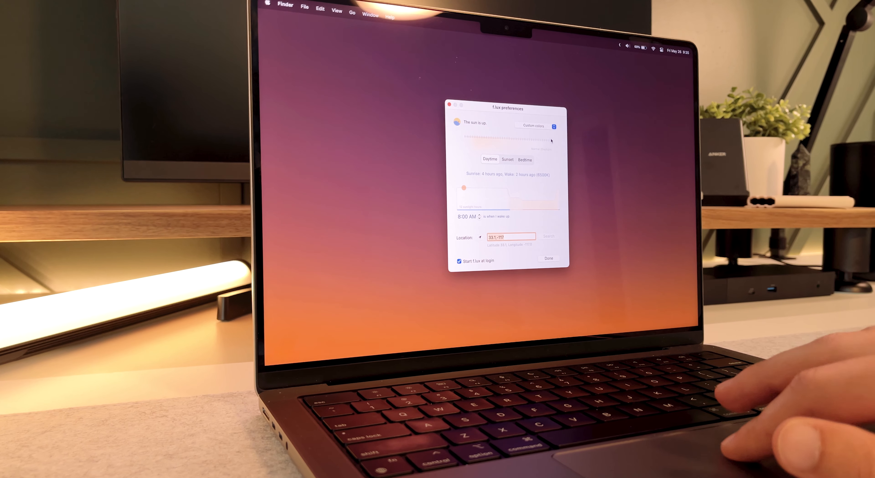
Step: Set the daytime color temperature slider to 5600K
{"action": "left_click_drag", "start_coordinate": [550, 137], "coordinate": [482, 138]}
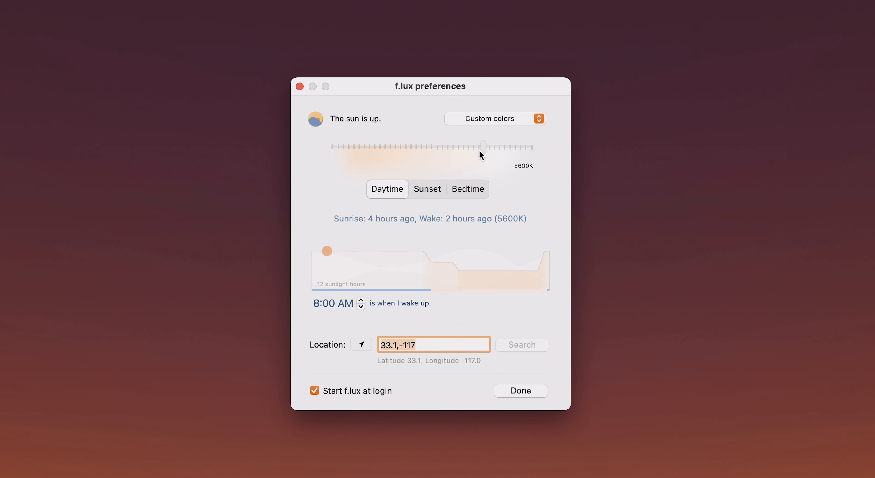
Step: Lower daytime to 3300K, then set the sunset color temperature to 5900K
{"action": "left_click_drag", "start_coordinate": [483, 146], "coordinate": [365, 147]}
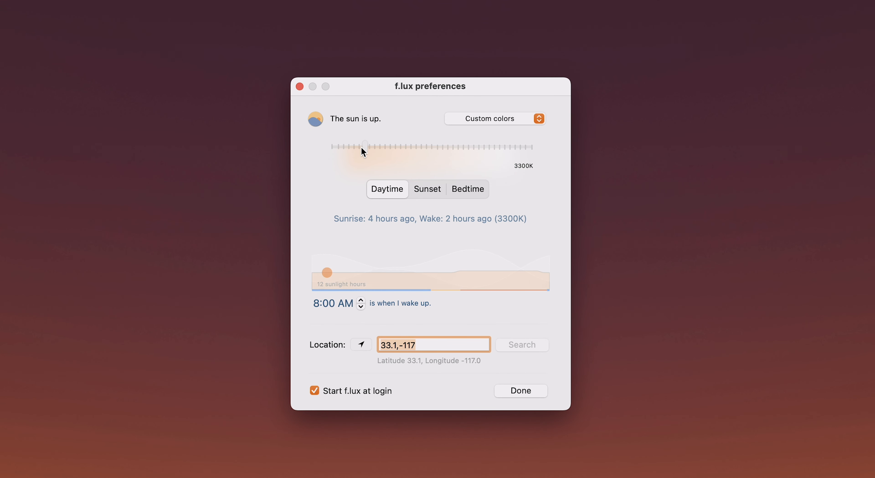
{"action": "left_click", "coordinate": [428, 189]}
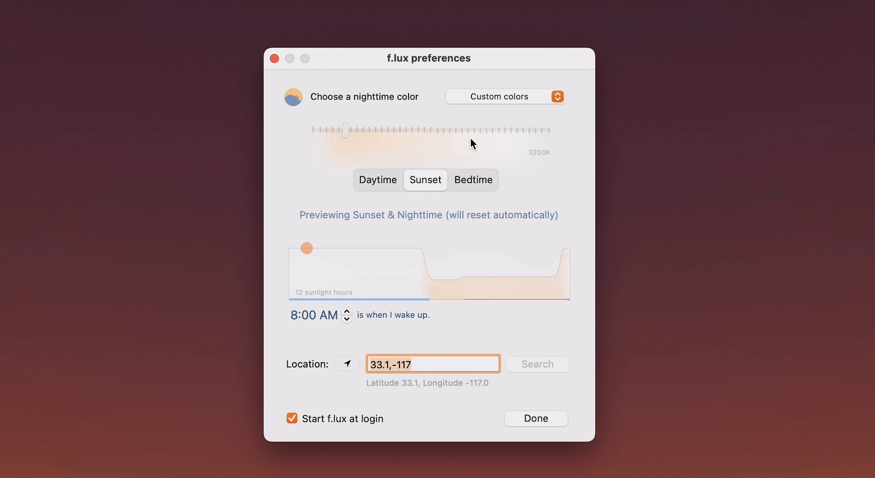
{"action": "left_click_drag", "start_coordinate": [345, 130], "coordinate": [508, 130]}
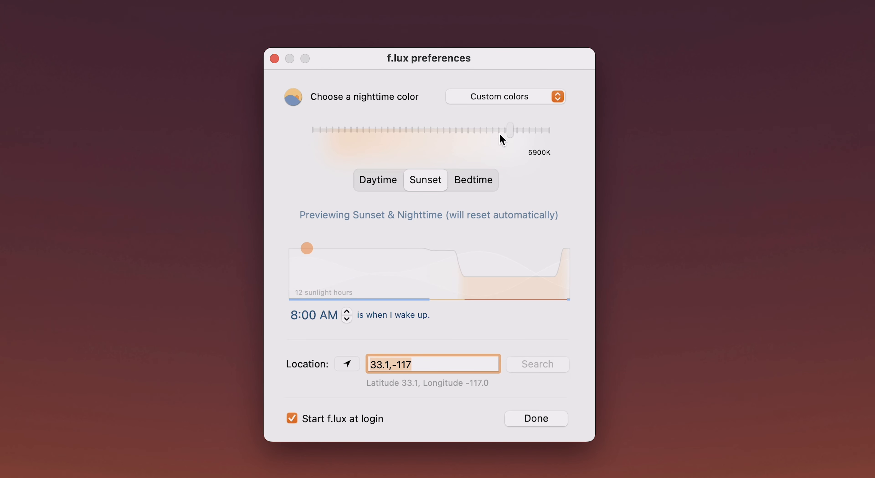